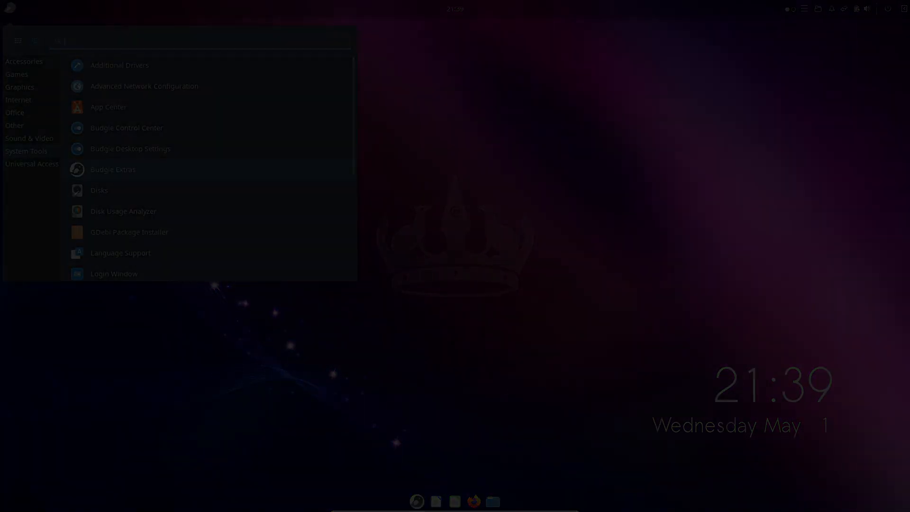
Step: Show the Games category in the Budgie menu, then launch Tilix and run a command
click(16, 74)
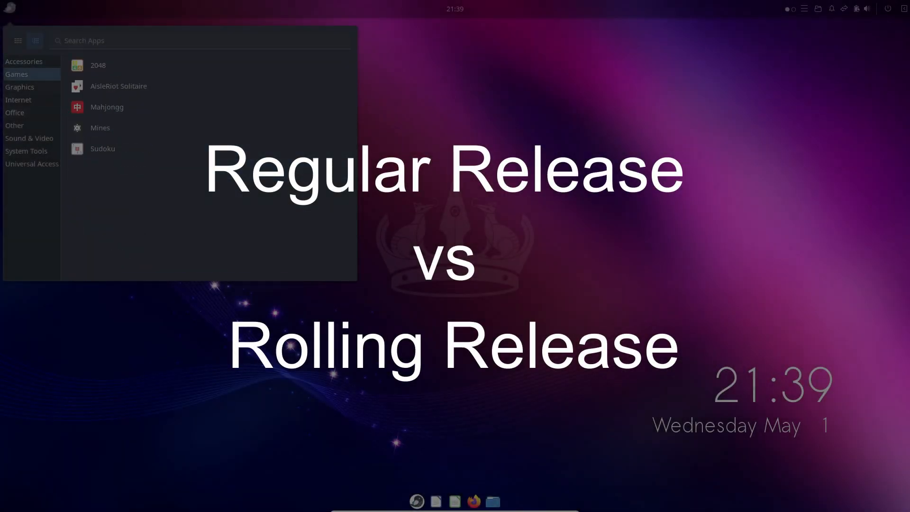
click(26, 151)
text(neo)
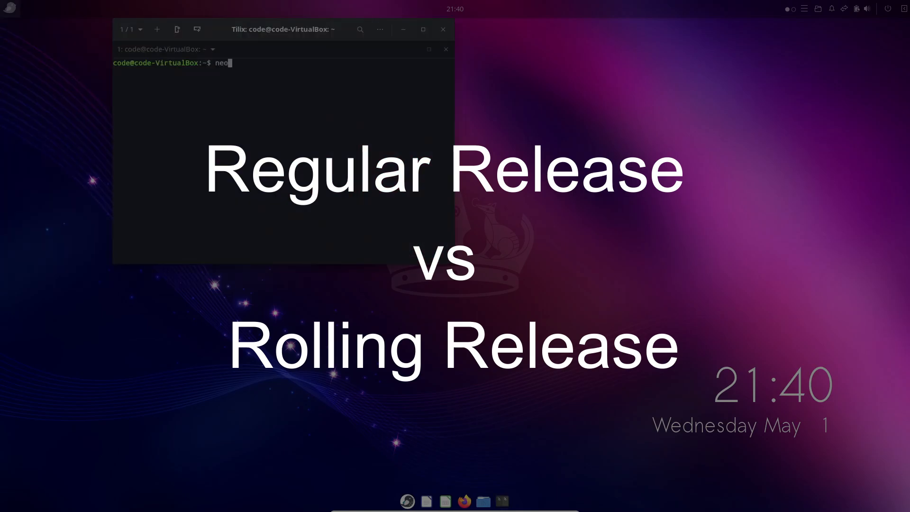
key(Return)
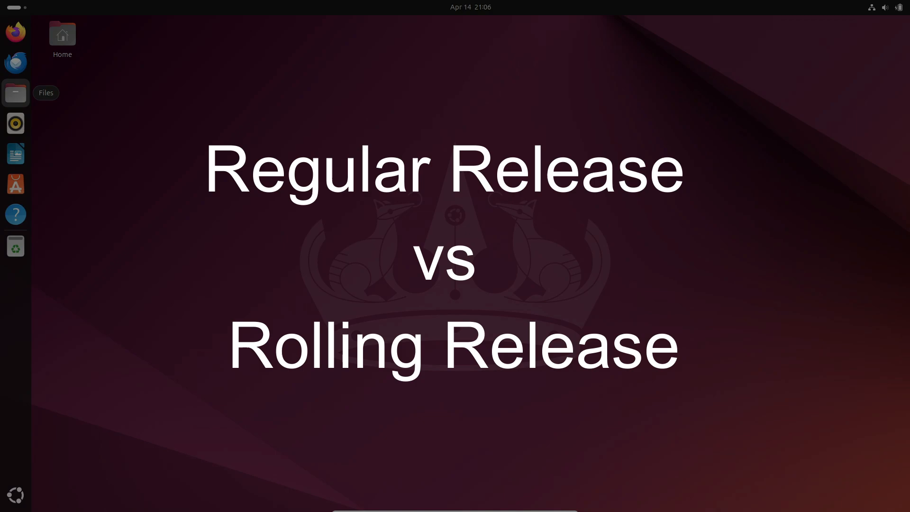
mouse_move(16, 495)
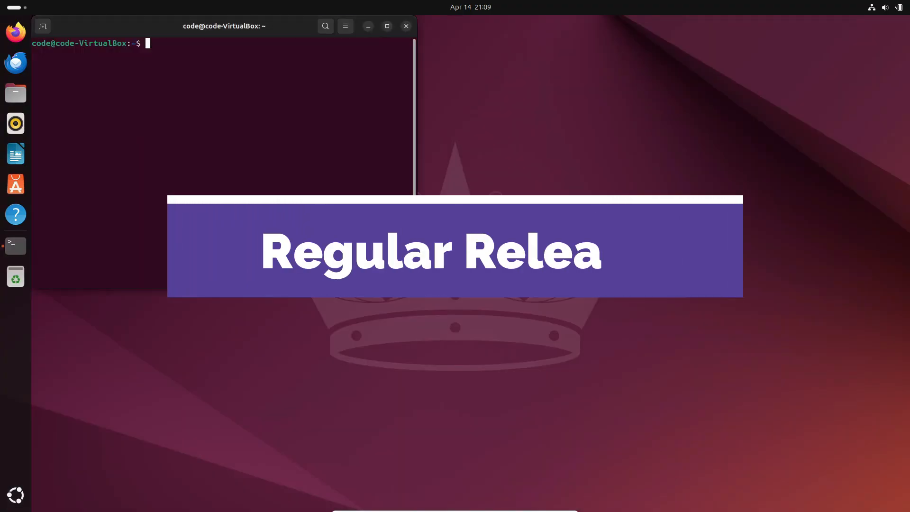
Step: Show the Zorin OS workspace overview, launch Firefox from the Pop!_OS dock, then reach Linux Lite
text(neo)
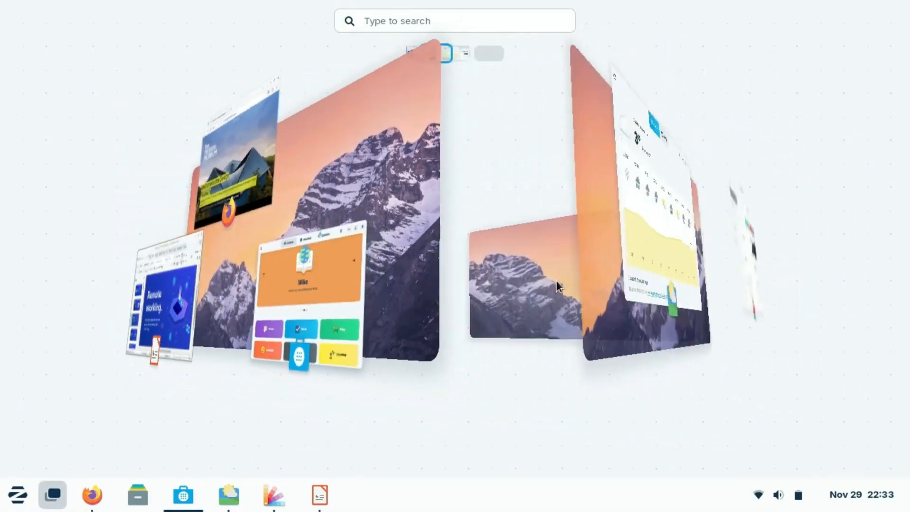
click(455, 54)
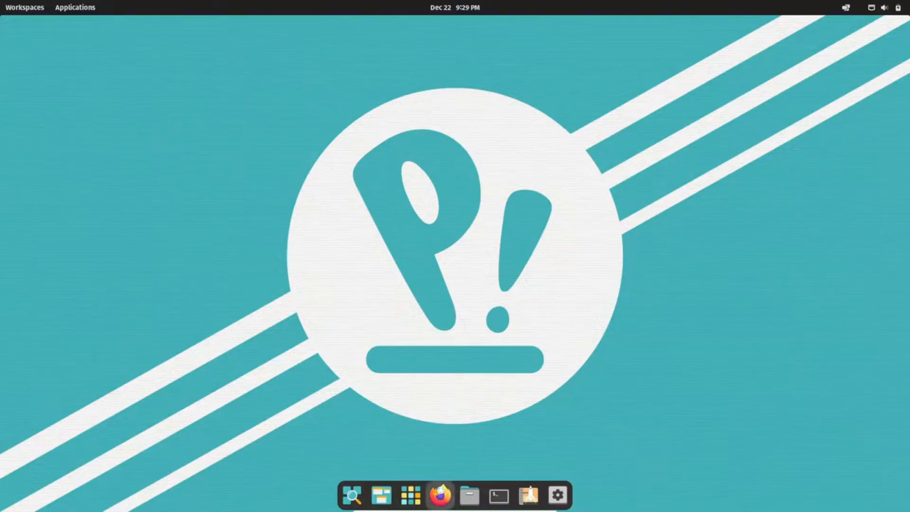
click(440, 495)
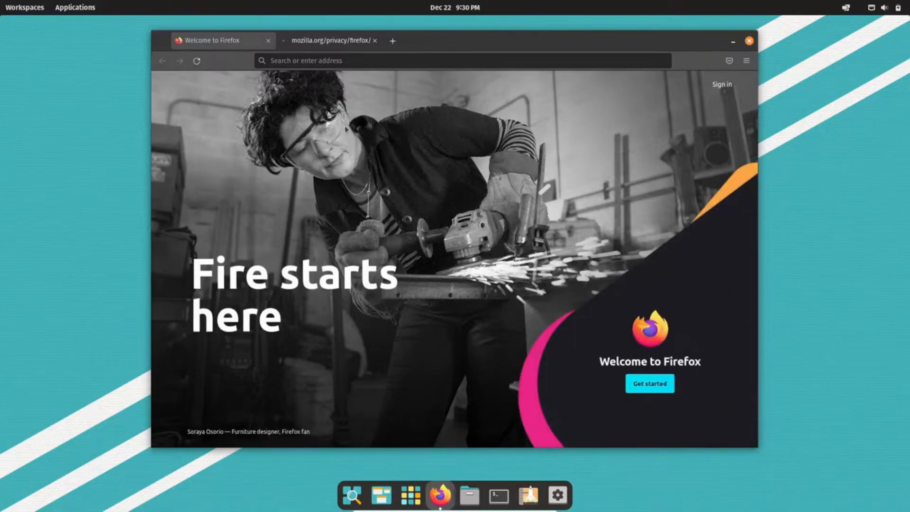
click(376, 40)
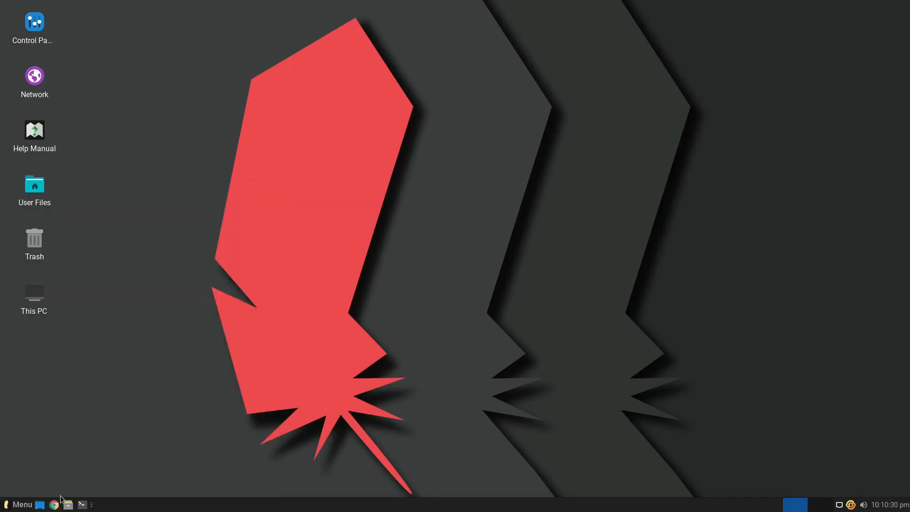
mouse_move(345, 233)
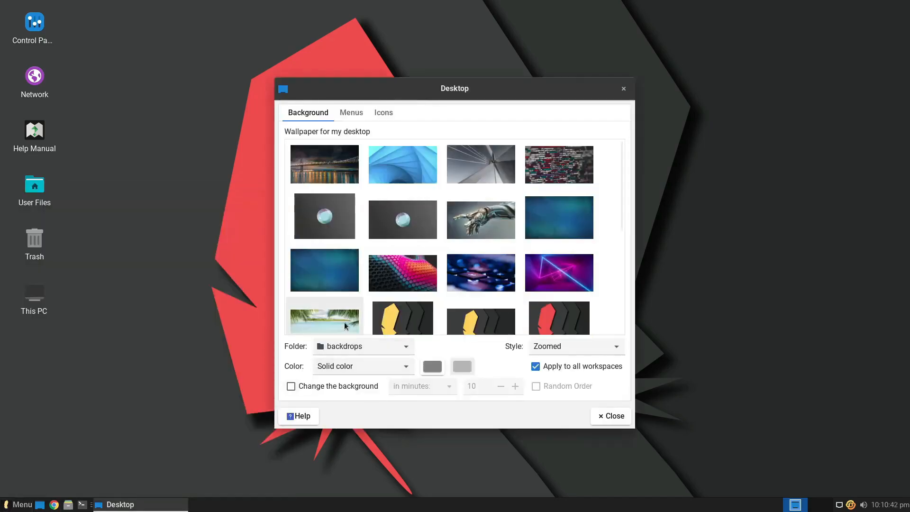
Step: Switch the Linux Lite wallpaper to a code image, then show LibreOffice Start Center and Weather
click(480, 217)
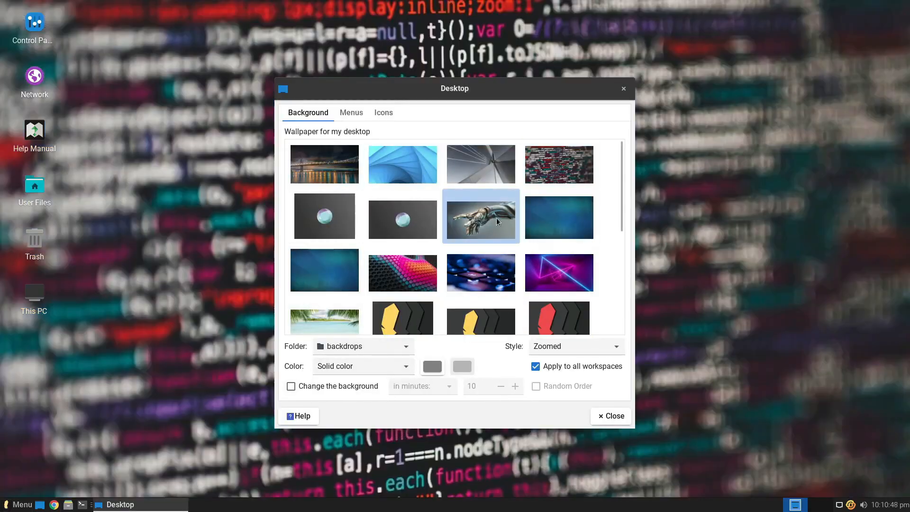
click(403, 271)
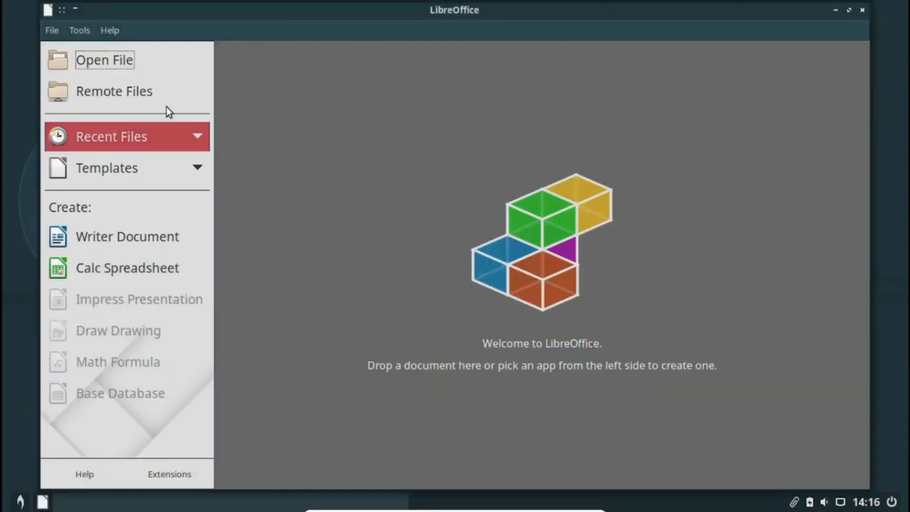
click(127, 236)
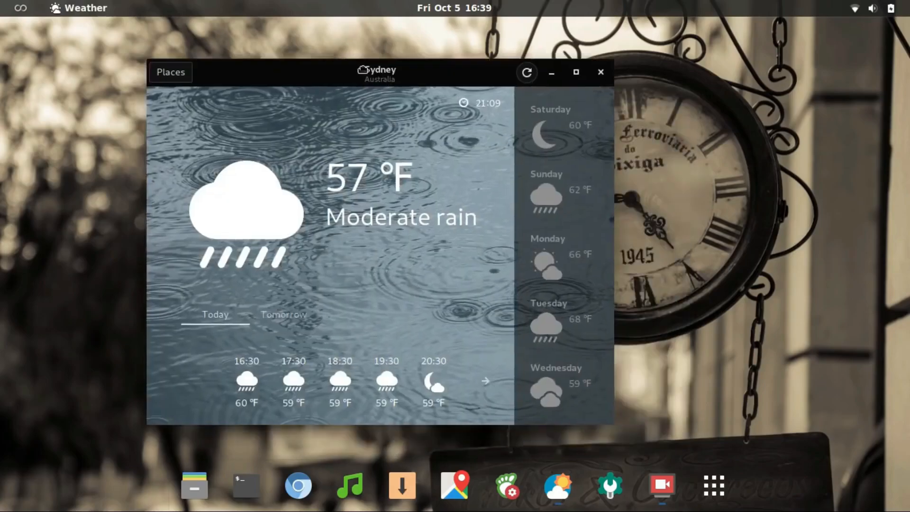
Step: Browse Pamac's Installed packages, the Whisker menu's Accessories and Development, then Garuda's Graphics apps
click(601, 72)
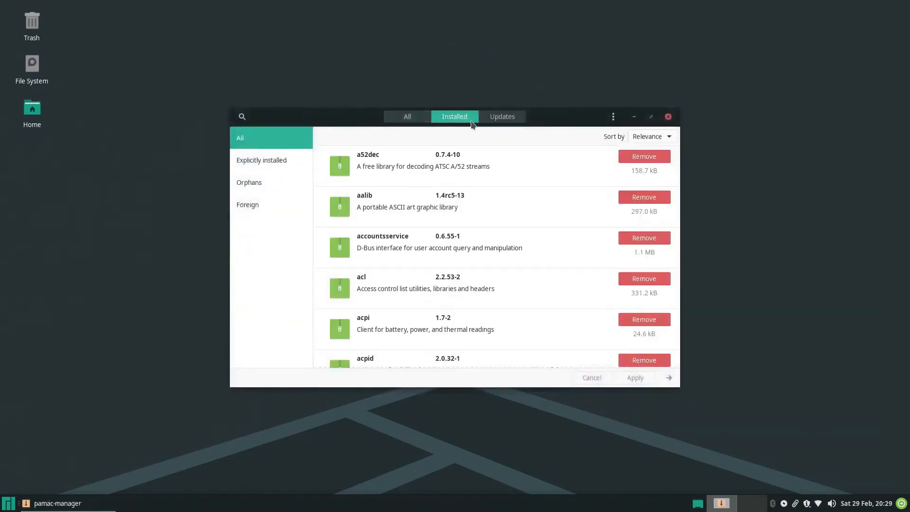
click(407, 116)
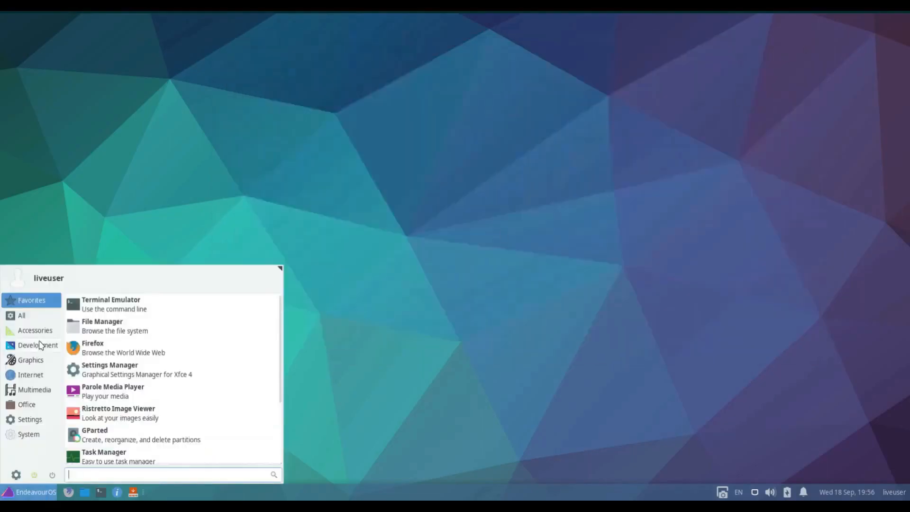
click(34, 330)
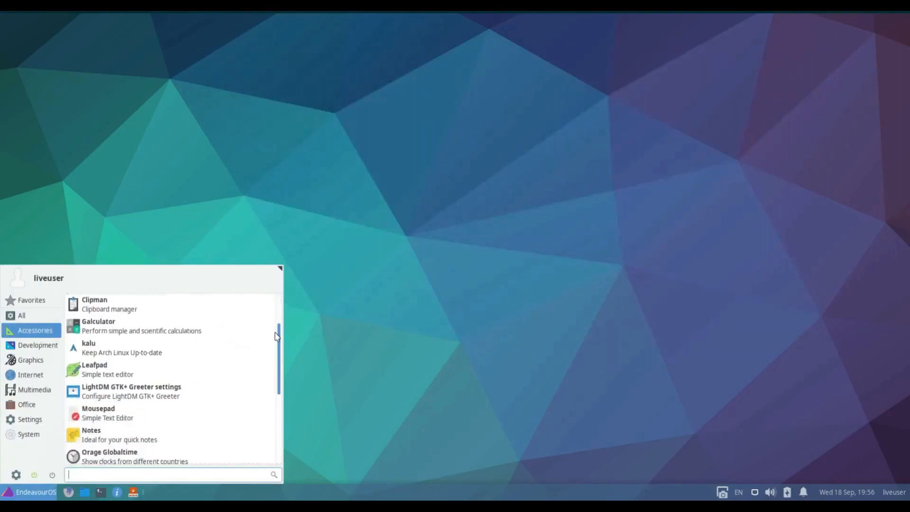
click(38, 344)
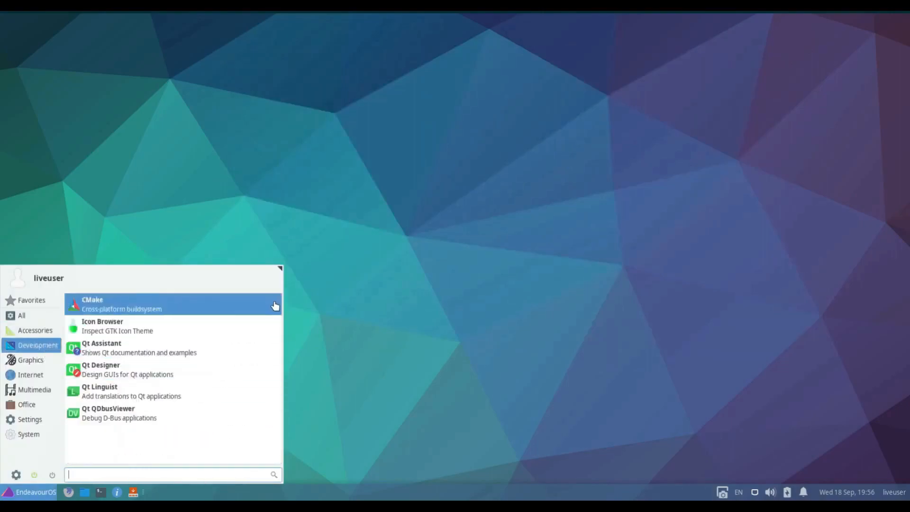
click(31, 374)
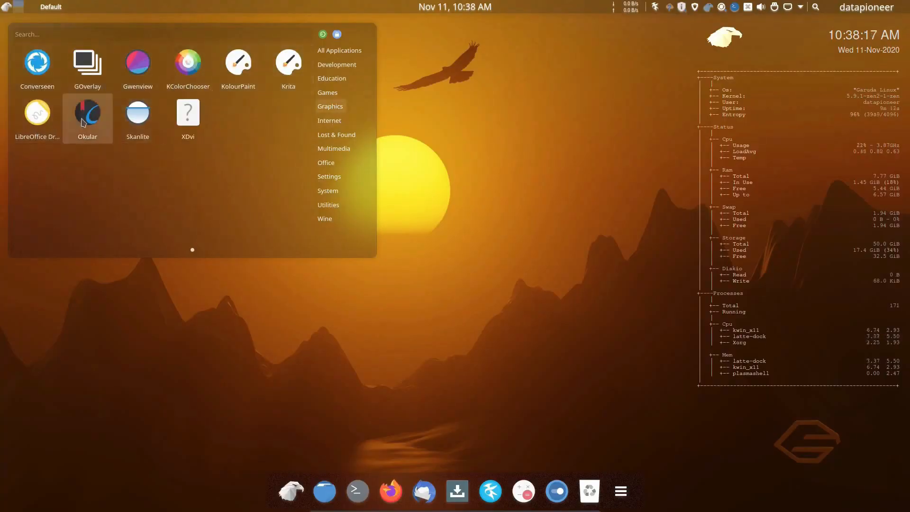
mouse_move(137, 113)
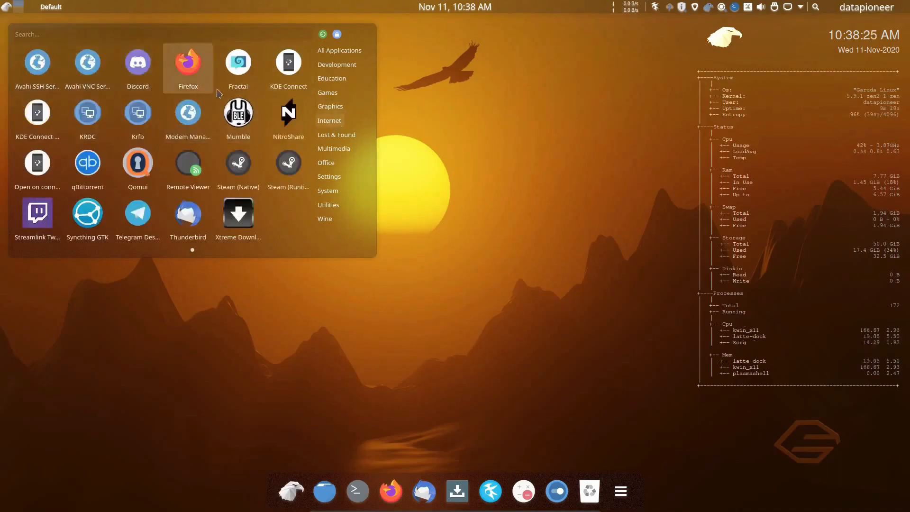
mouse_move(36, 113)
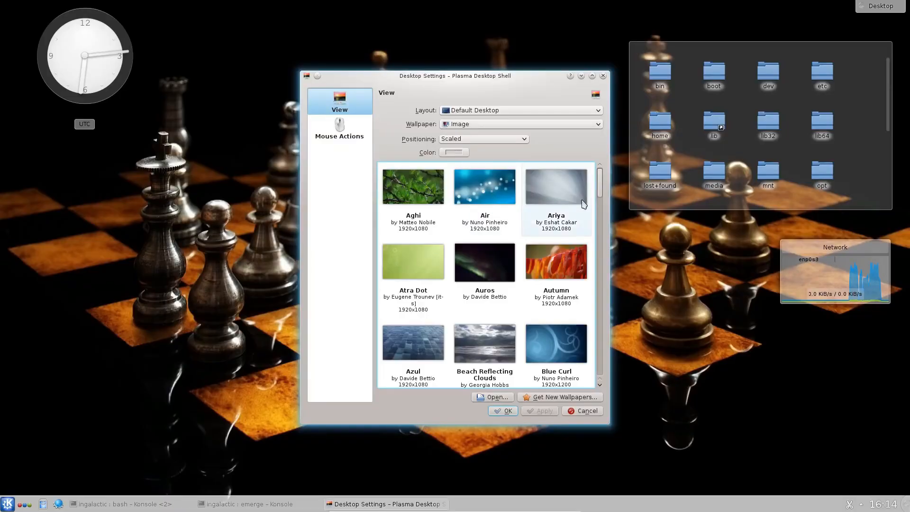
Step: Launch YaST from the openSUSE Settings menu and submit the root password
scroll(down, 3)
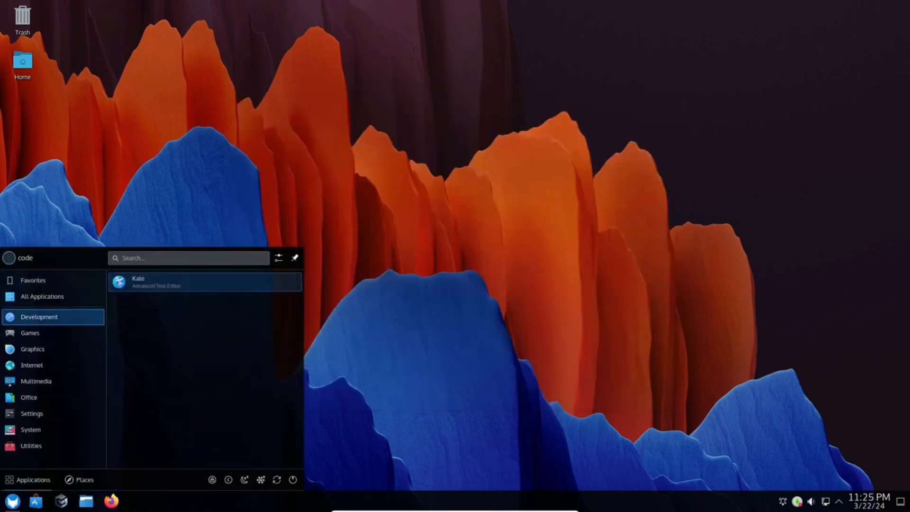
click(32, 333)
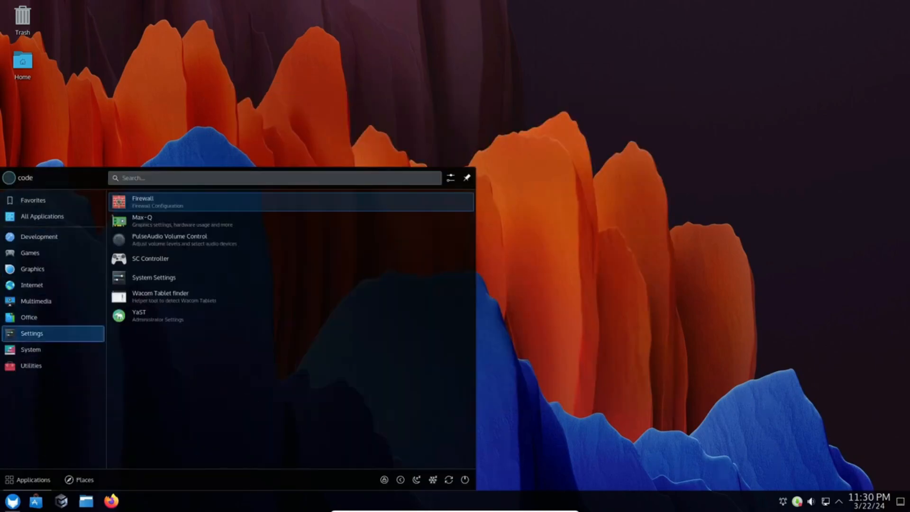
click(30, 349)
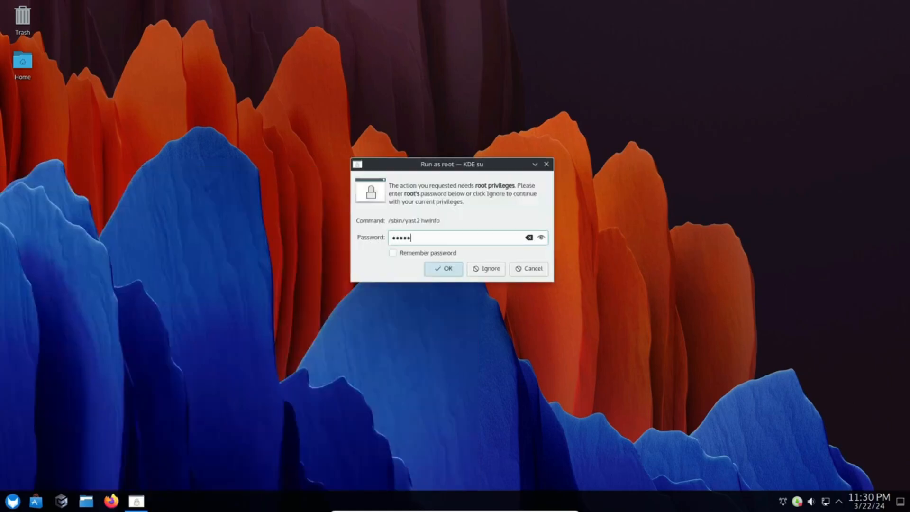
click(443, 268)
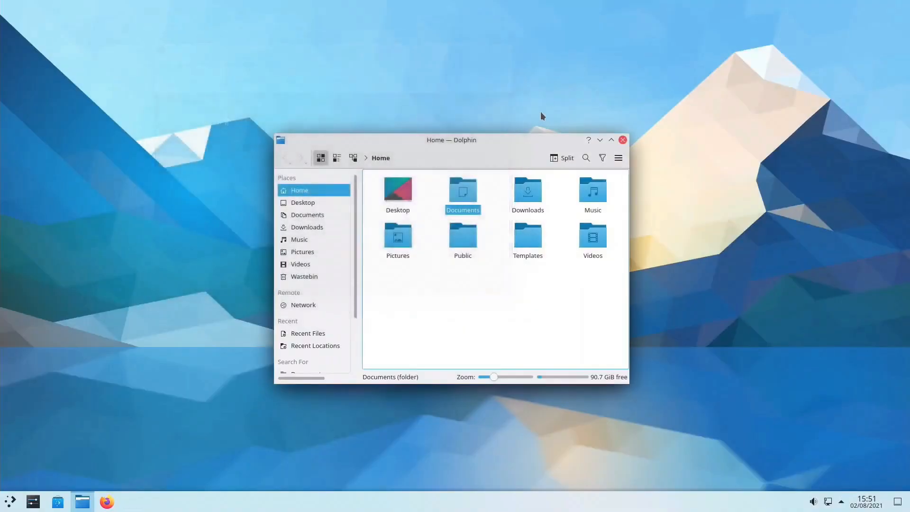
Step: Move Dolphin up-left, zoom icons to 80 px and back, and open Configure Dolphin
drag(451, 140, 330, 102)
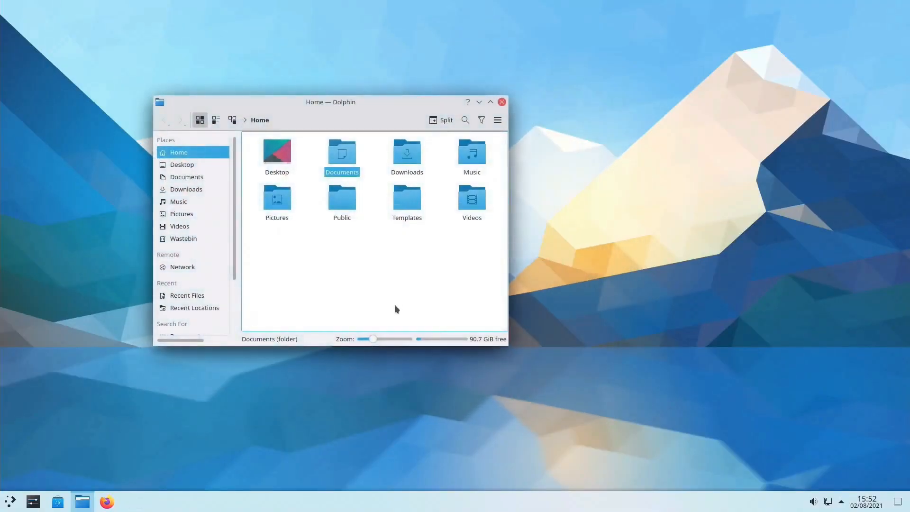
drag(373, 339, 377, 339)
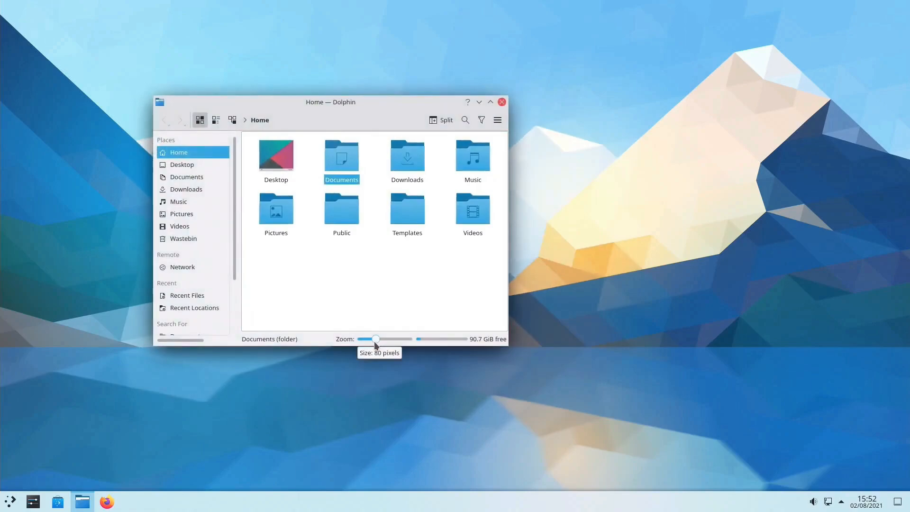
drag(376, 338, 372, 339)
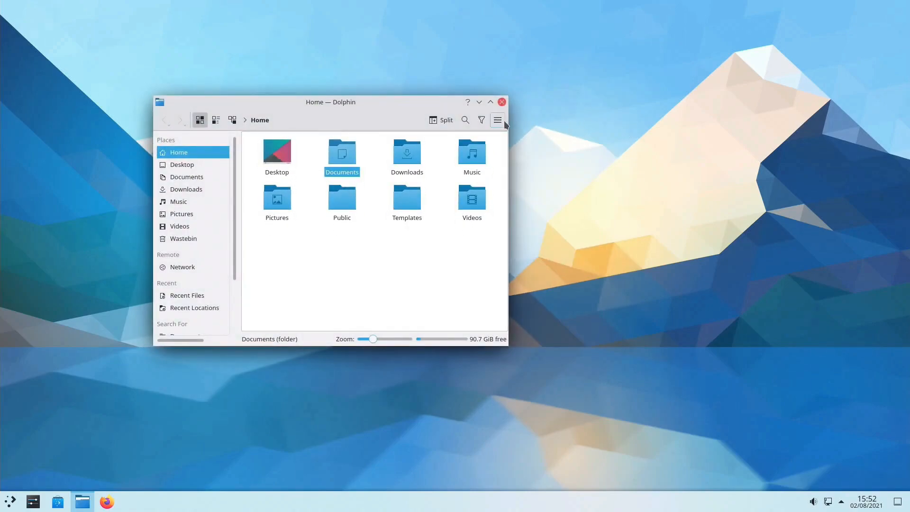
click(497, 120)
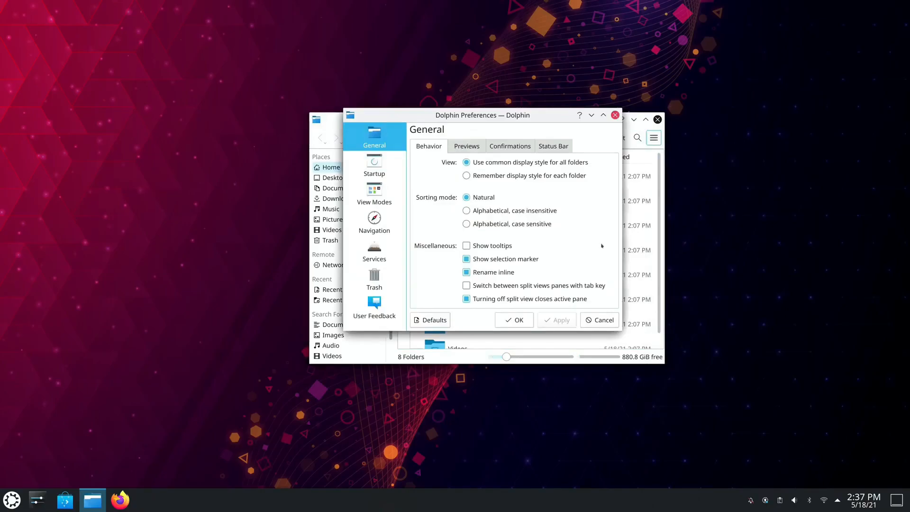
mouse_move(609, 130)
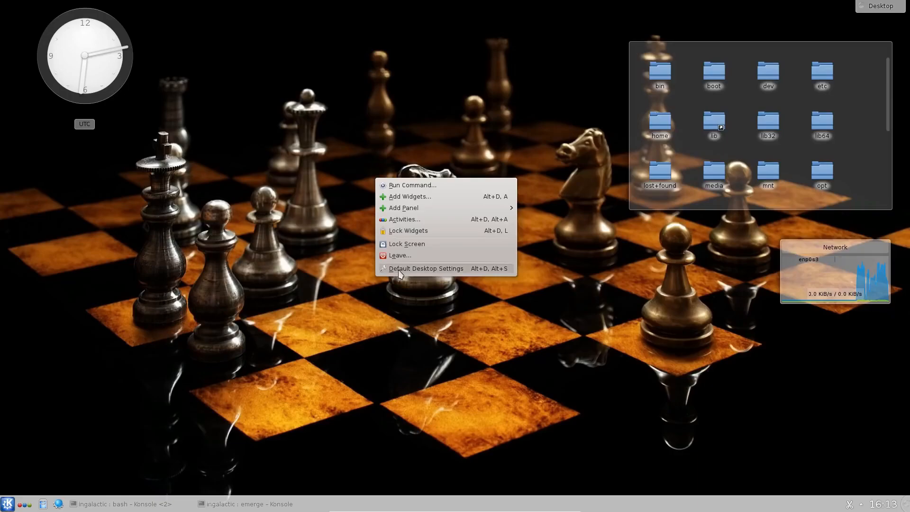
mouse_move(417, 271)
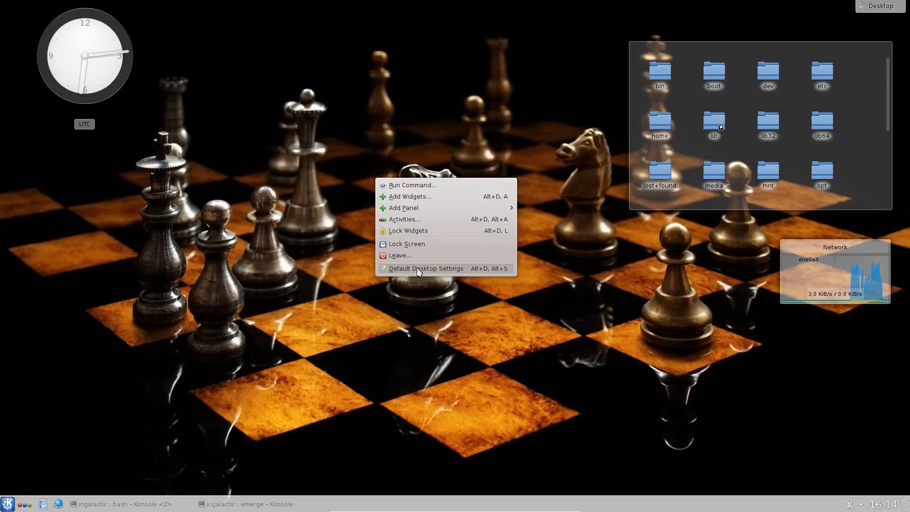
Step: Open Default Desktop Settings from the desktop menu and scroll the wallpaper gallery
click(426, 268)
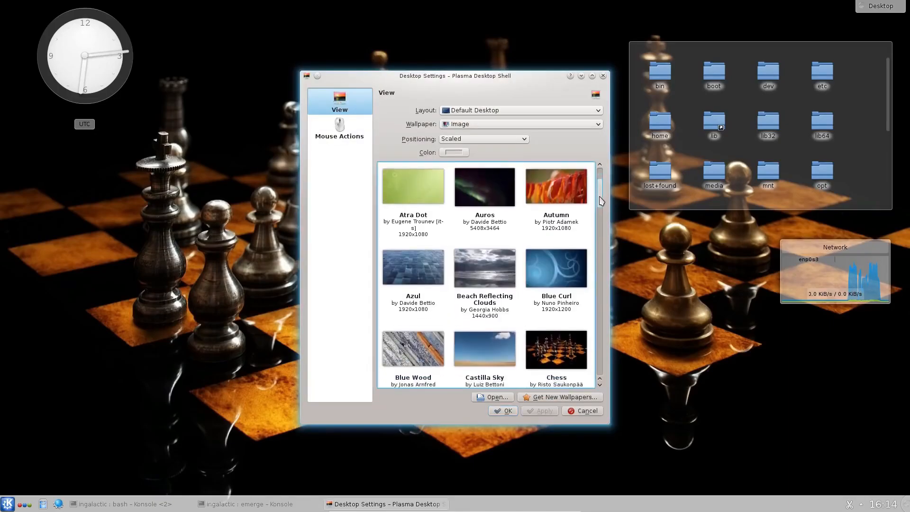
scroll(down, 3)
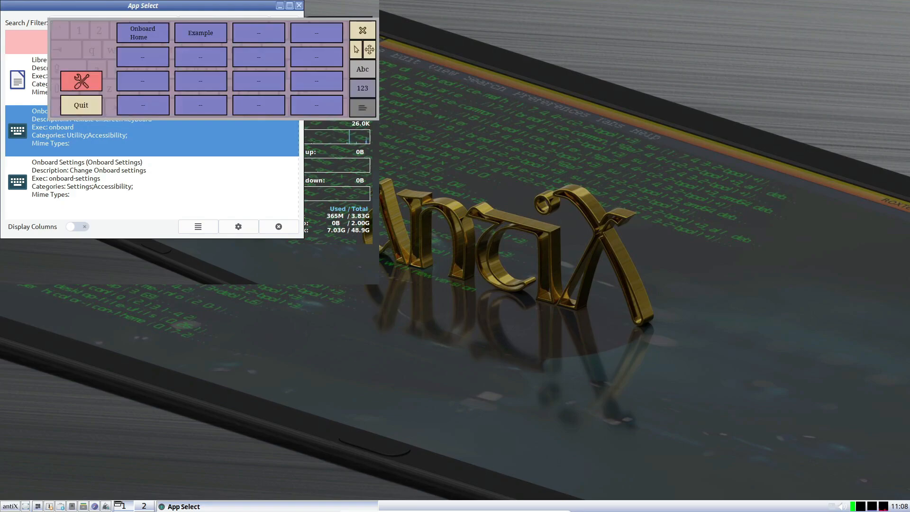
Step: Filter App Select, browse Solus Software Center and GNOME Settings, then pick XTerm in xfdashboard
text(nb)
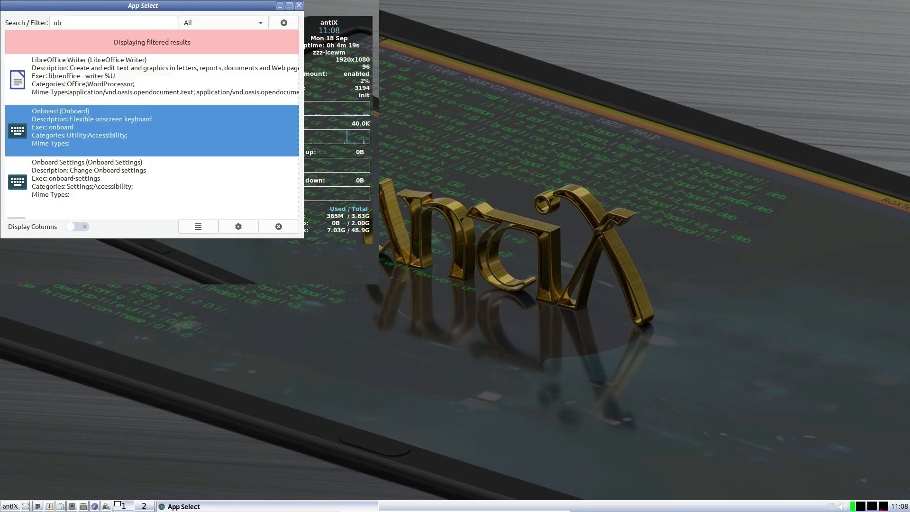
text(magu)
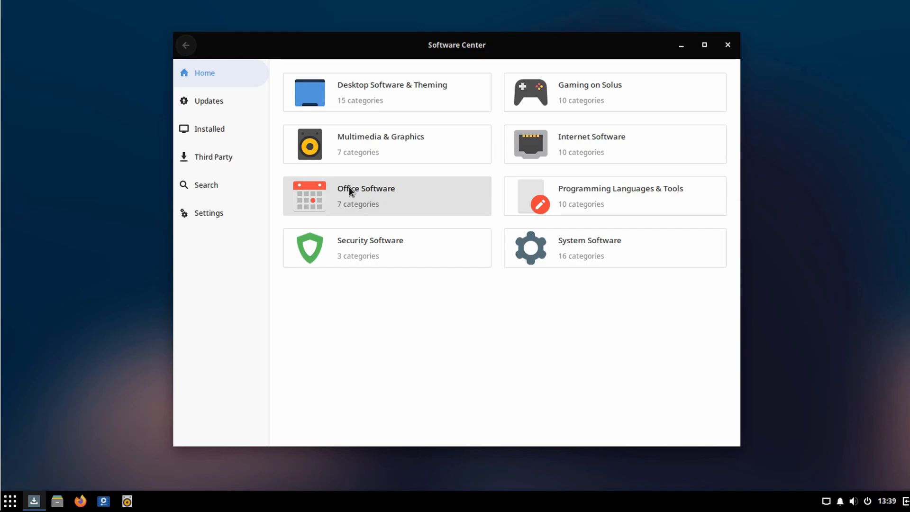
mouse_move(552, 199)
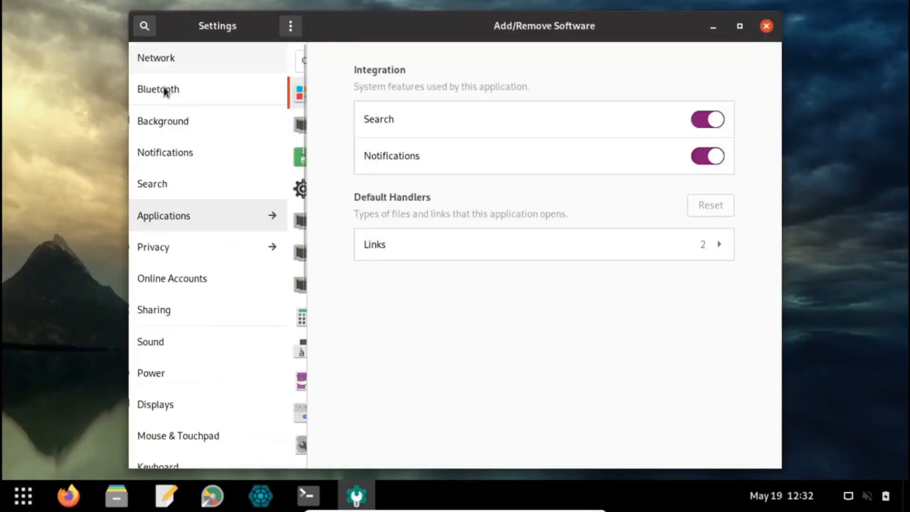
scroll(down, 3)
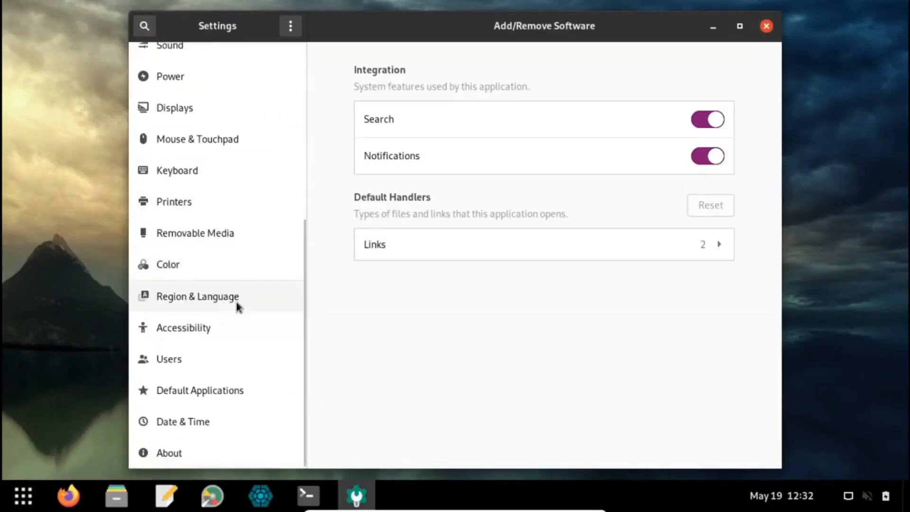
click(169, 453)
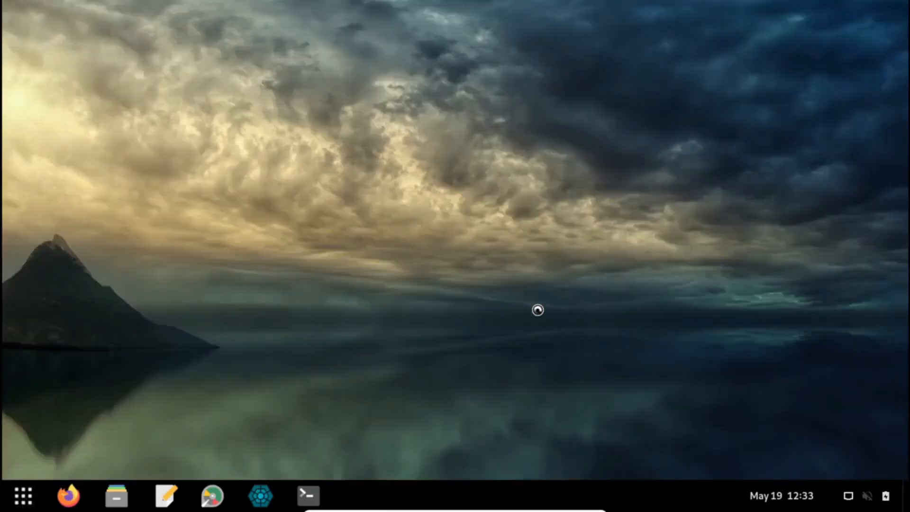
click(23, 496)
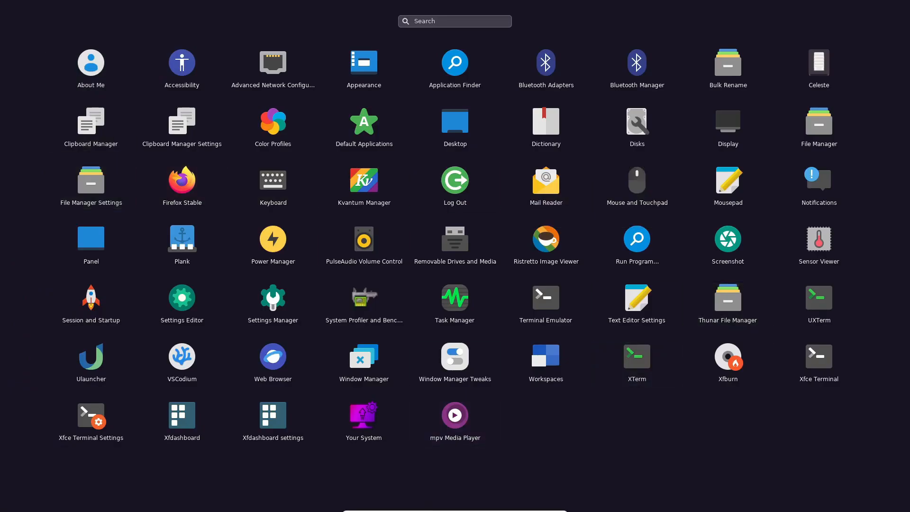
click(637, 363)
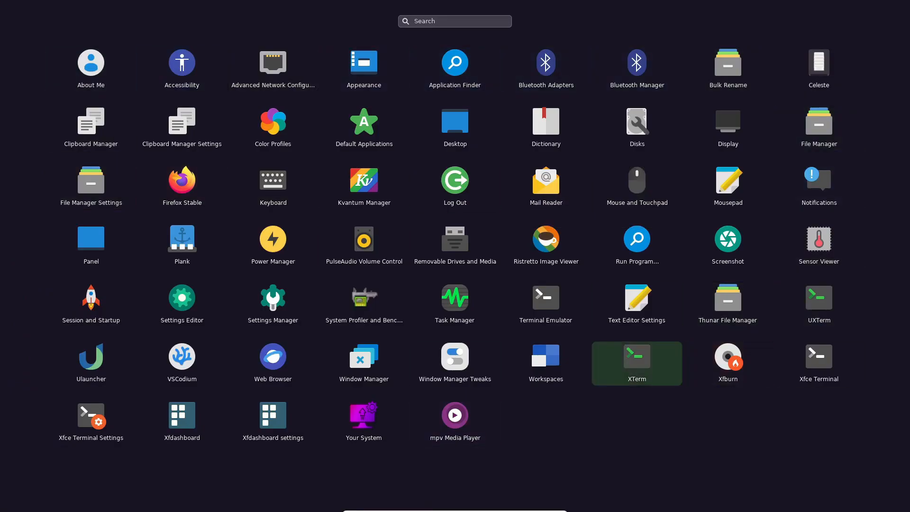